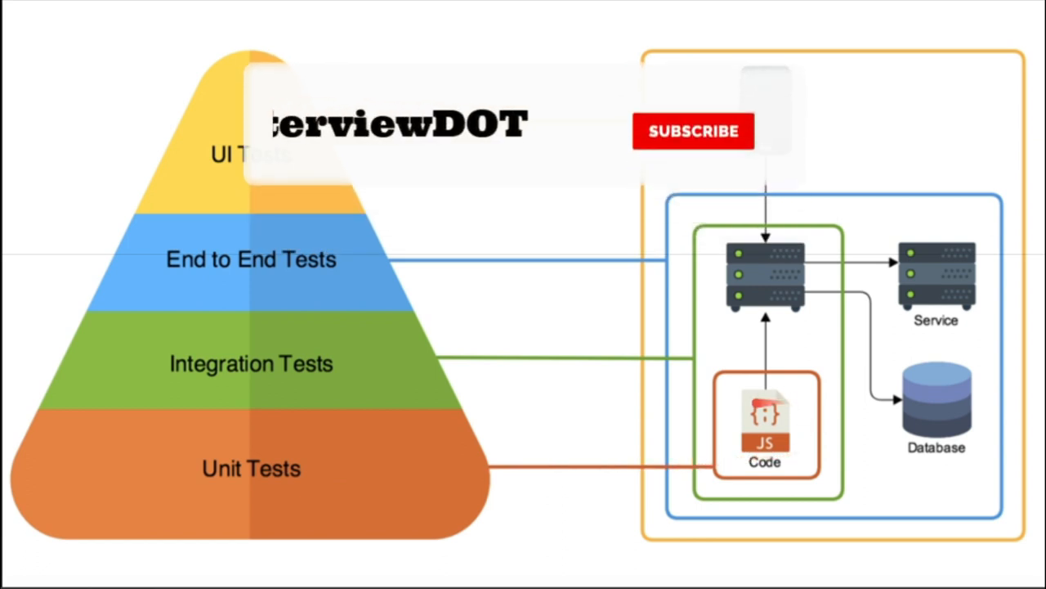
pyautogui.click(693, 130)
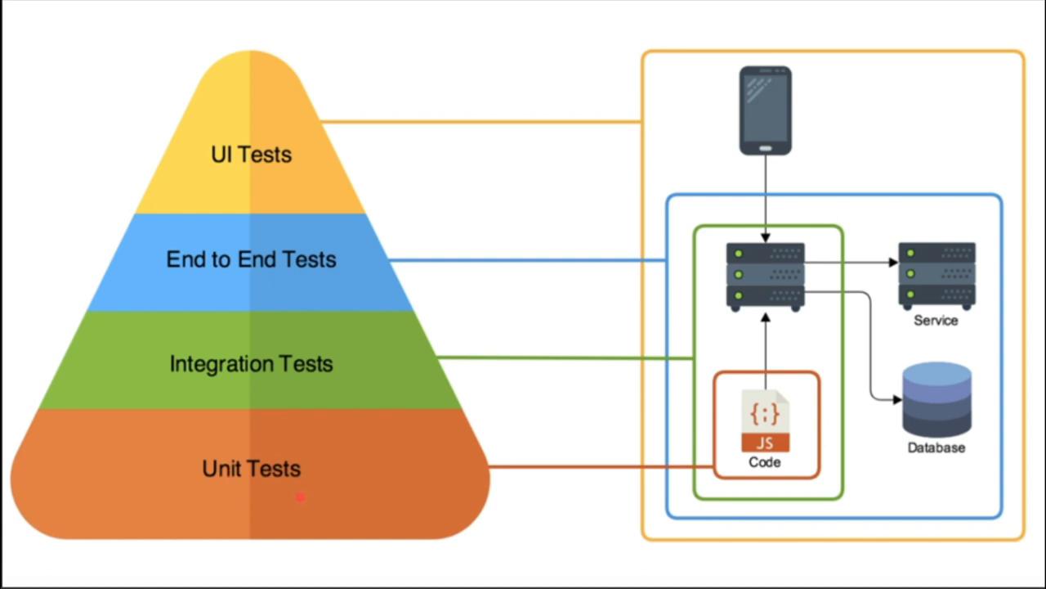
pyautogui.moveTo(309, 433)
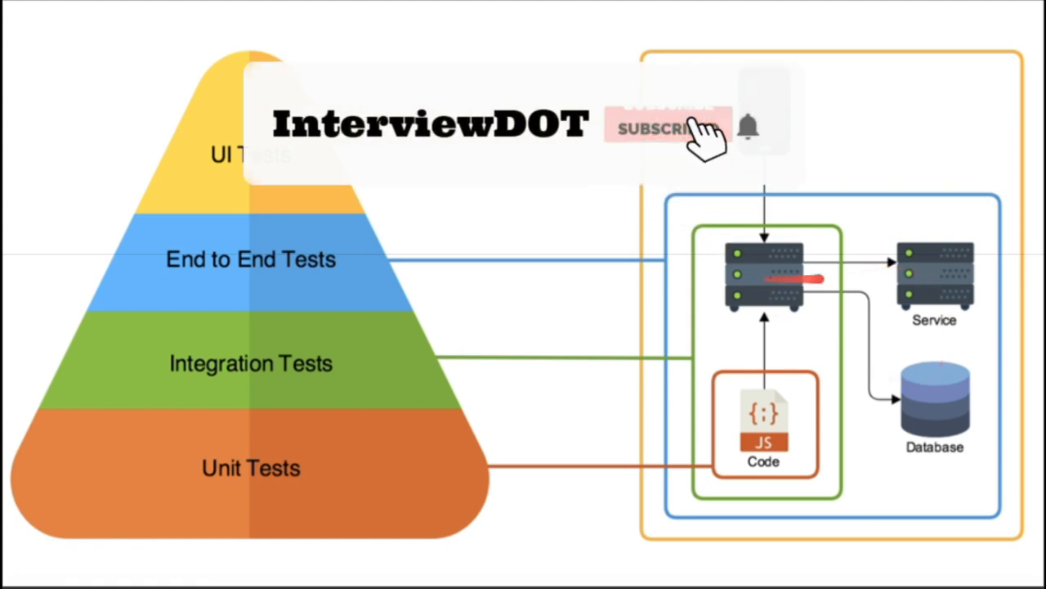
pyautogui.click(662, 129)
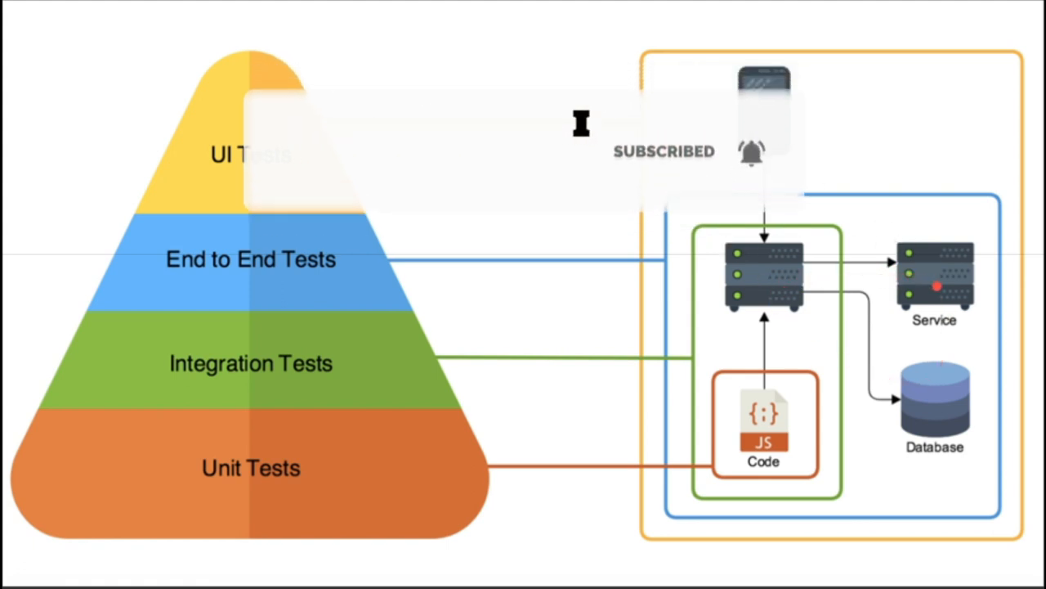